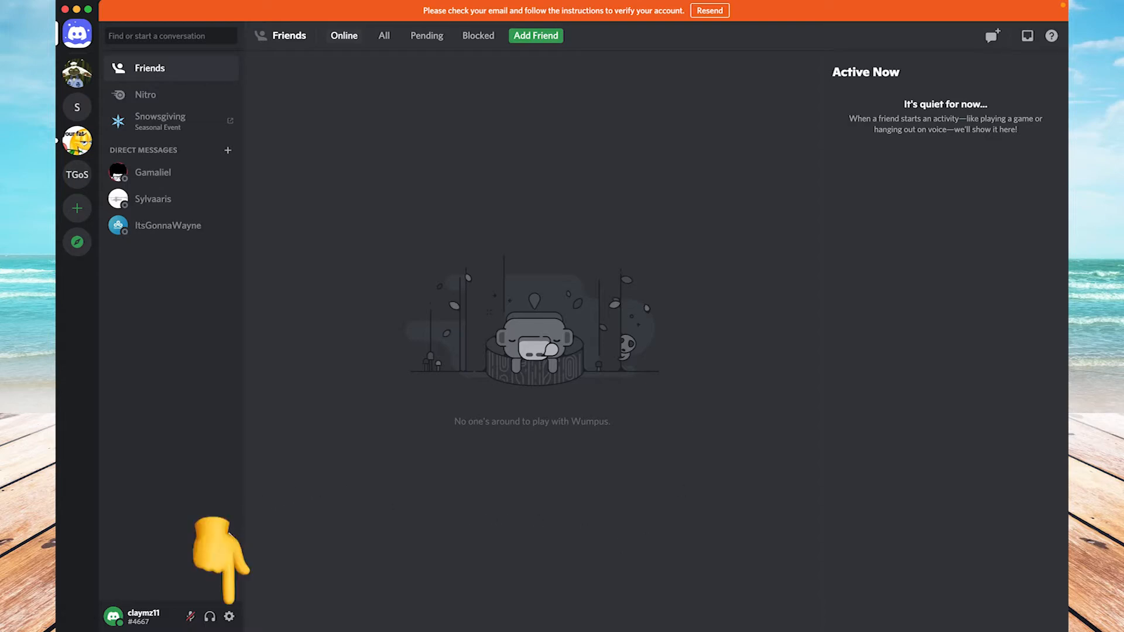
mouse_move(230, 617)
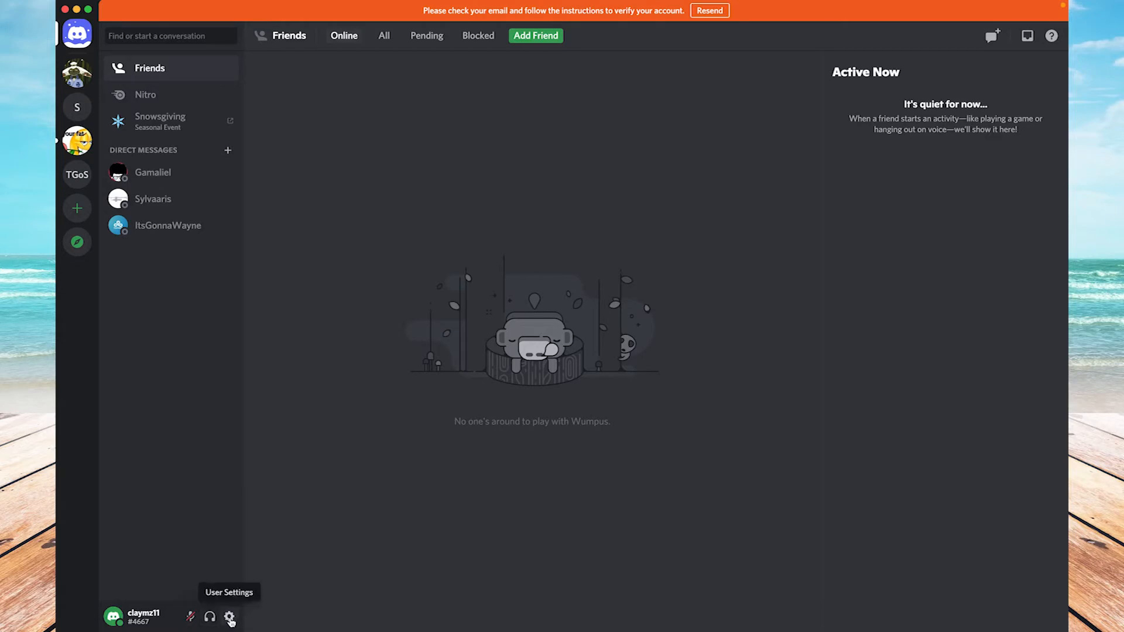
Step: Show the My Account page of Discord's user settings
click(230, 618)
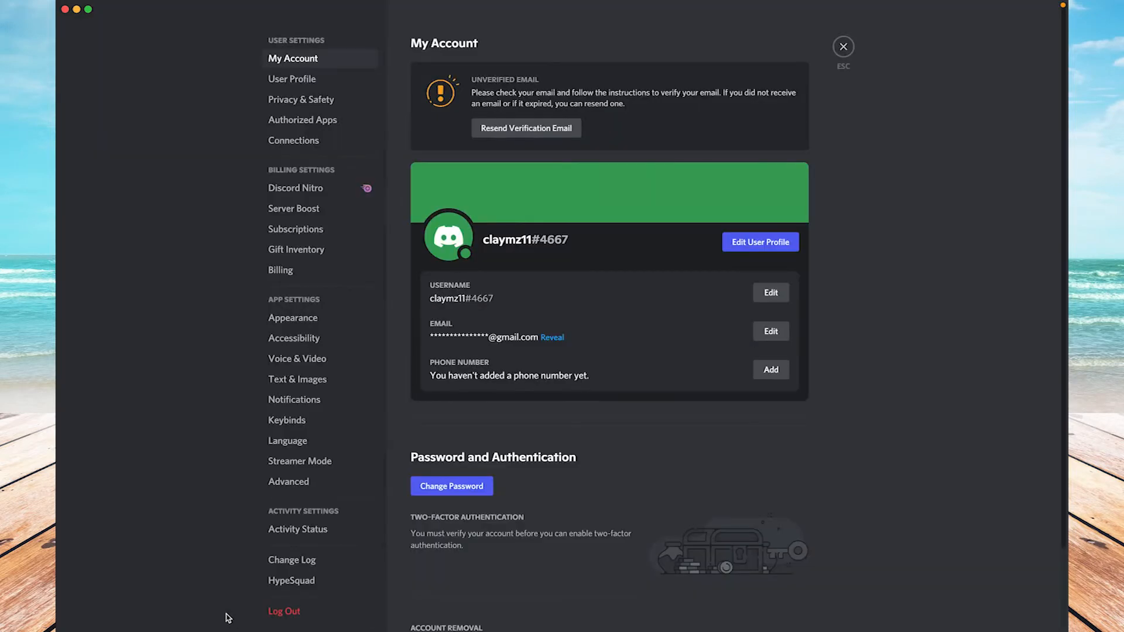
mouse_move(182, 433)
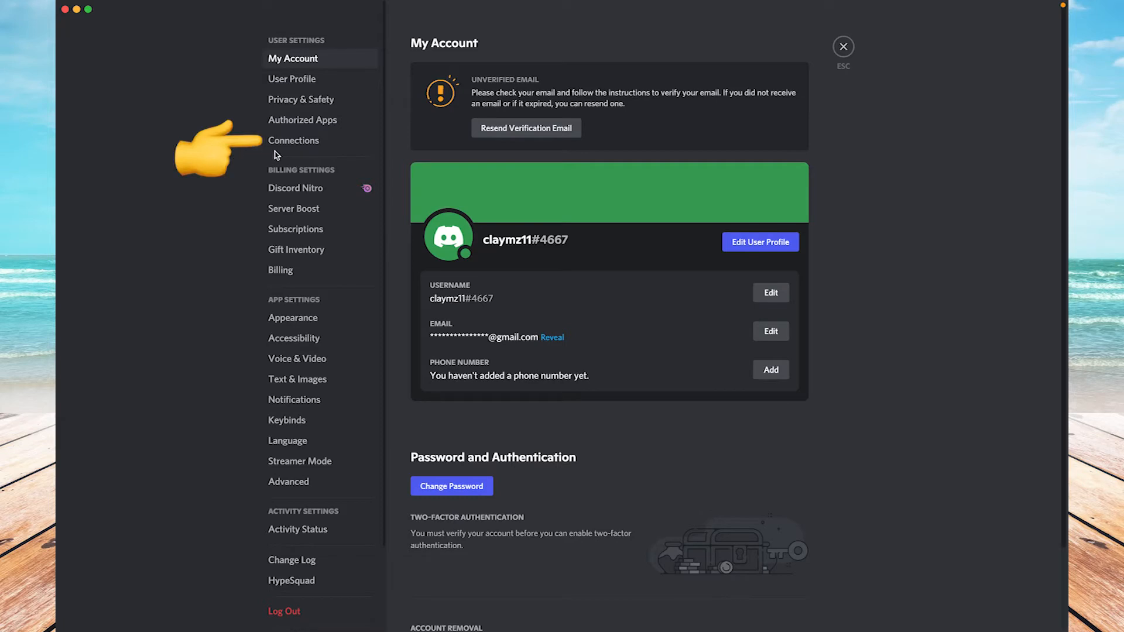
mouse_move(246, 142)
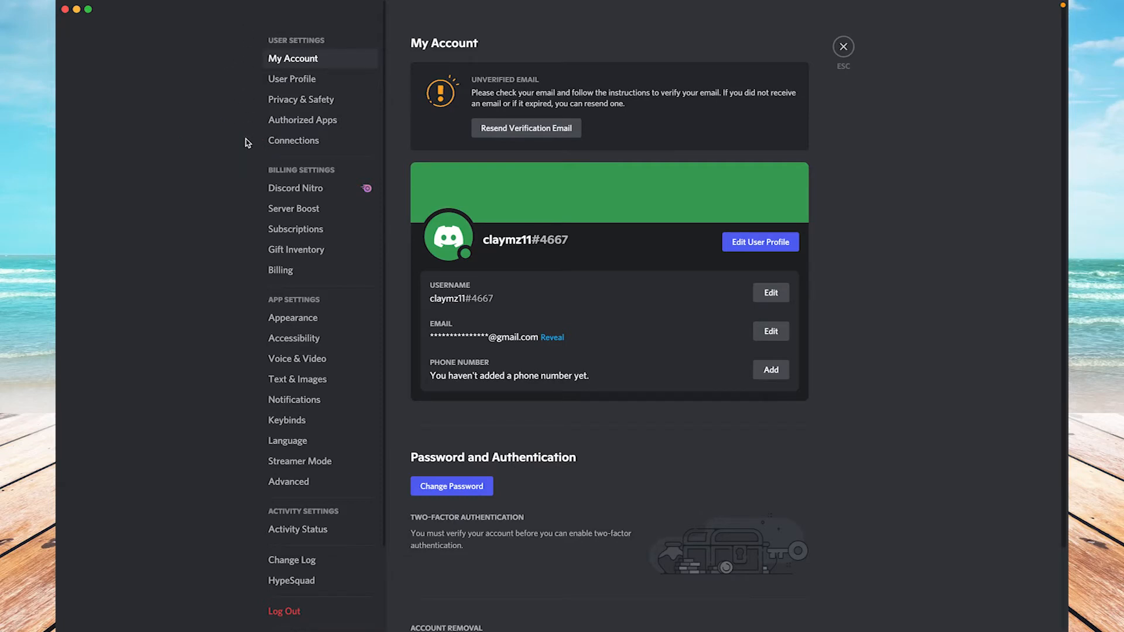
Step: Show the Connections page, which lists no connected accounts yet
click(292, 140)
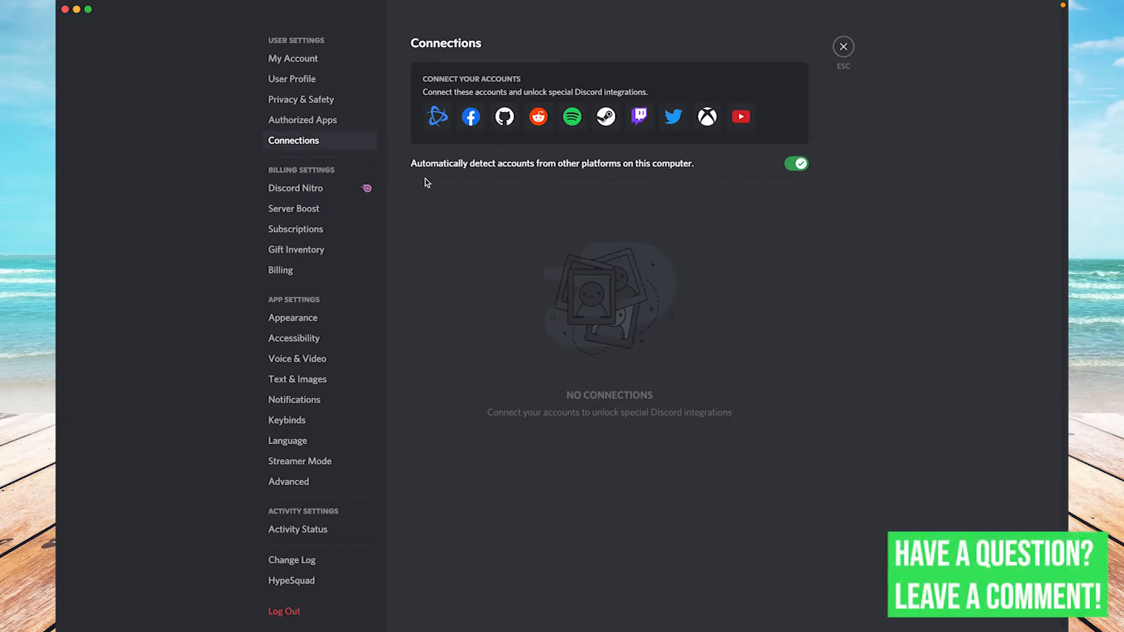
mouse_move(536, 148)
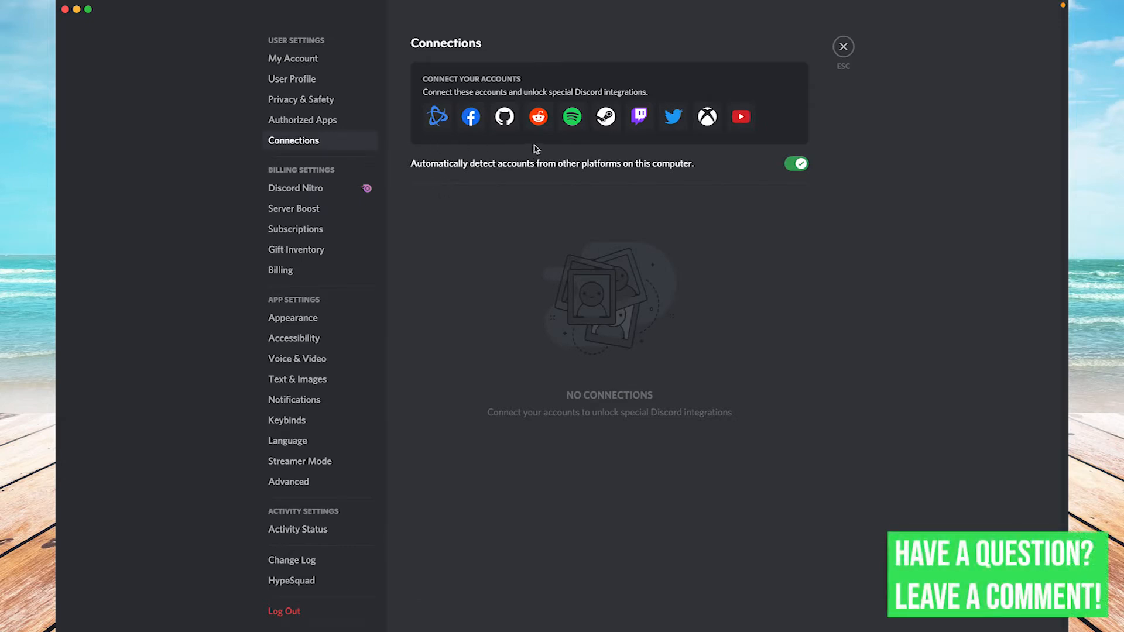
mouse_move(500, 141)
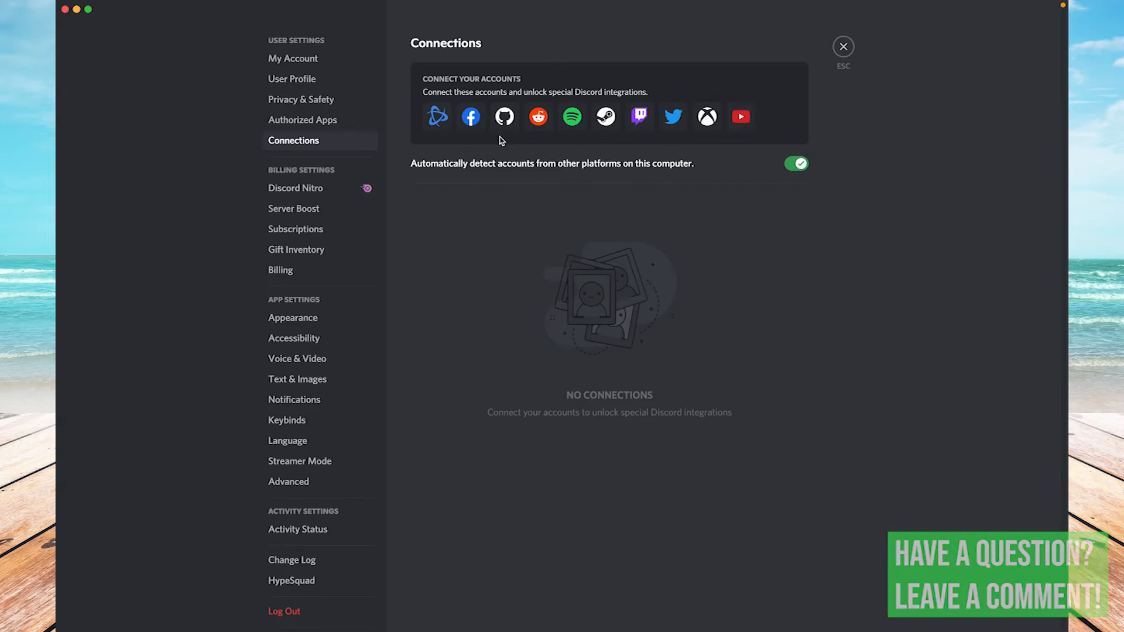
mouse_move(542, 143)
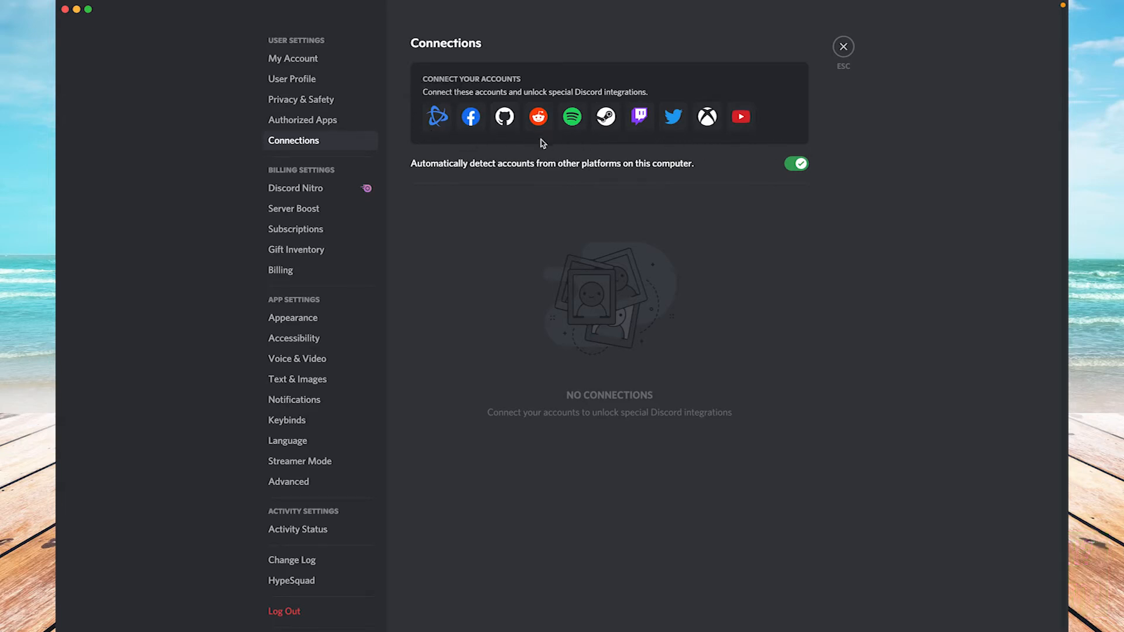
mouse_move(576, 136)
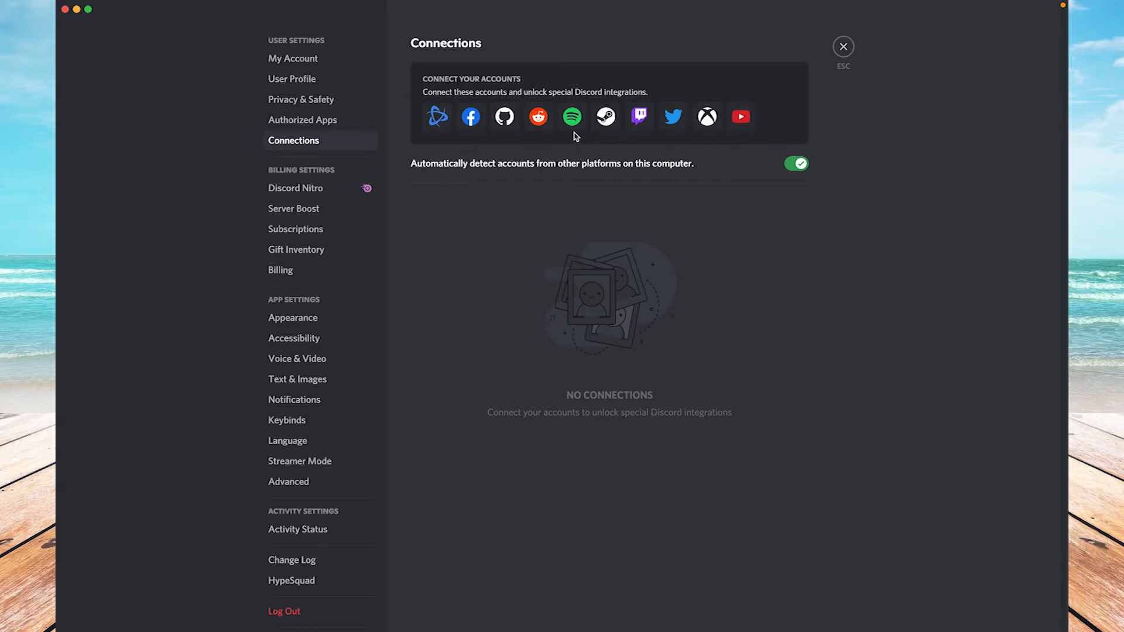
Step: Link a Spotify account by logging in through Safari, declining the save-password prompt
click(843, 45)
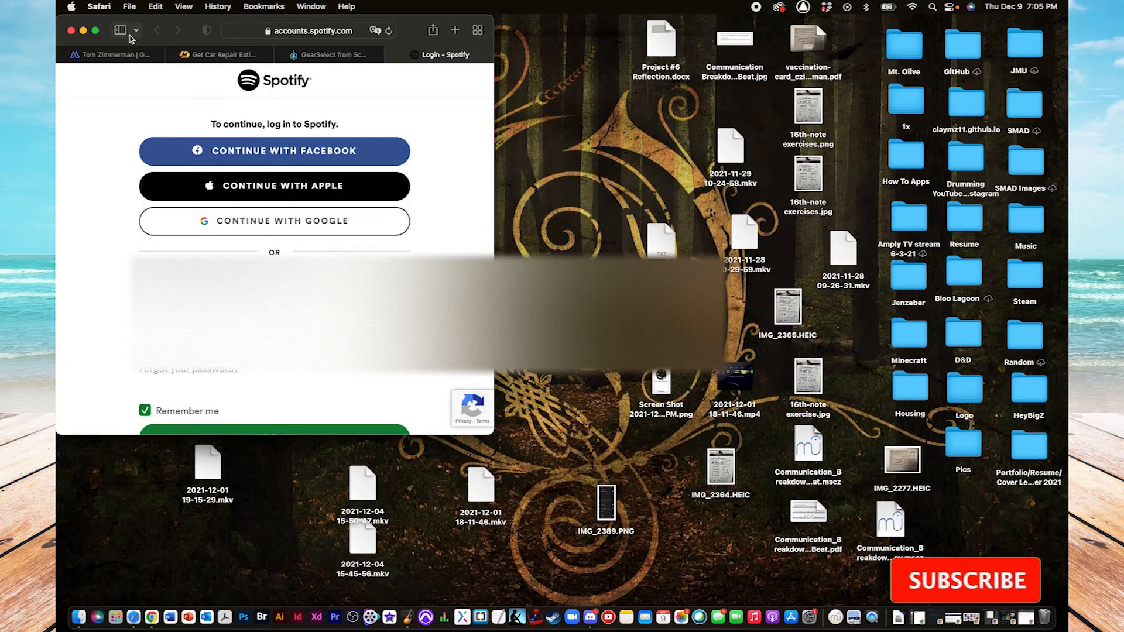
click(95, 30)
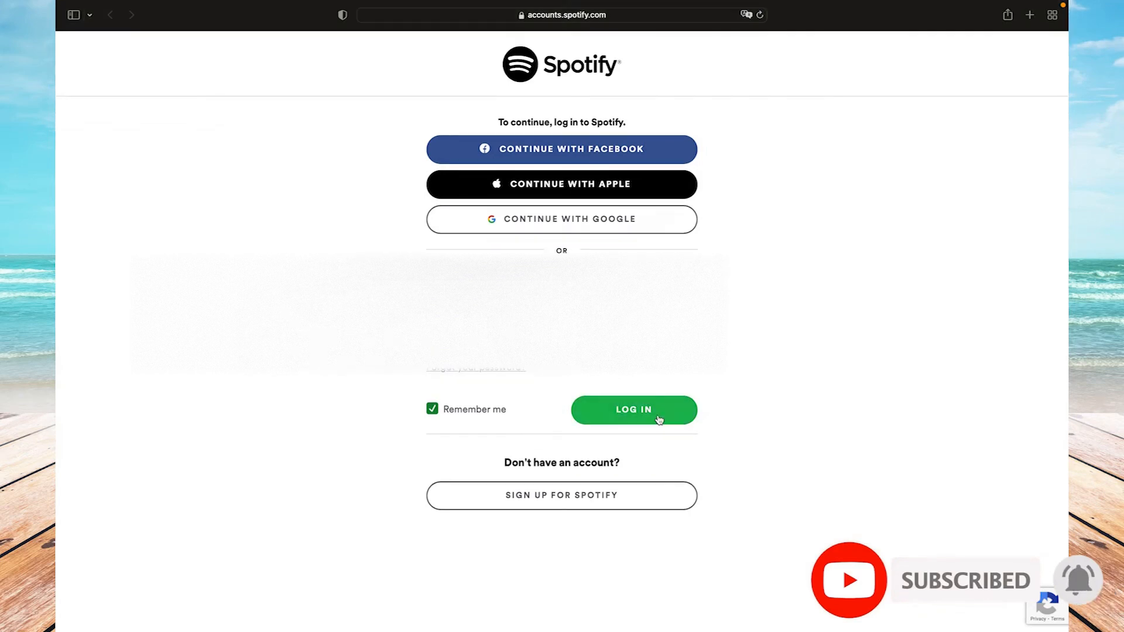
click(633, 410)
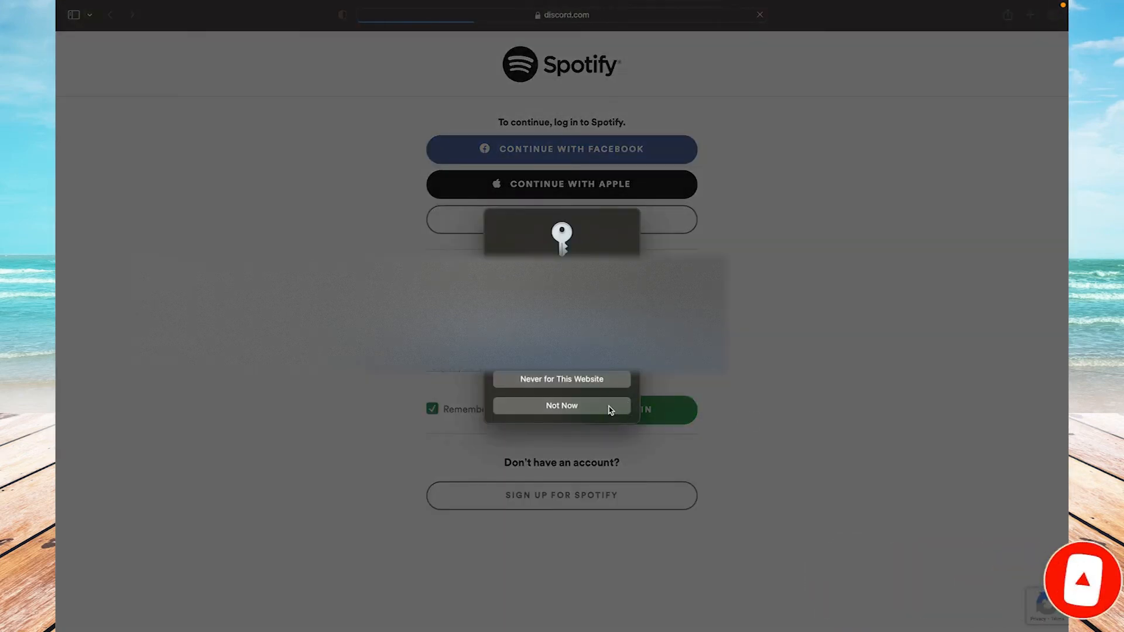
click(560, 405)
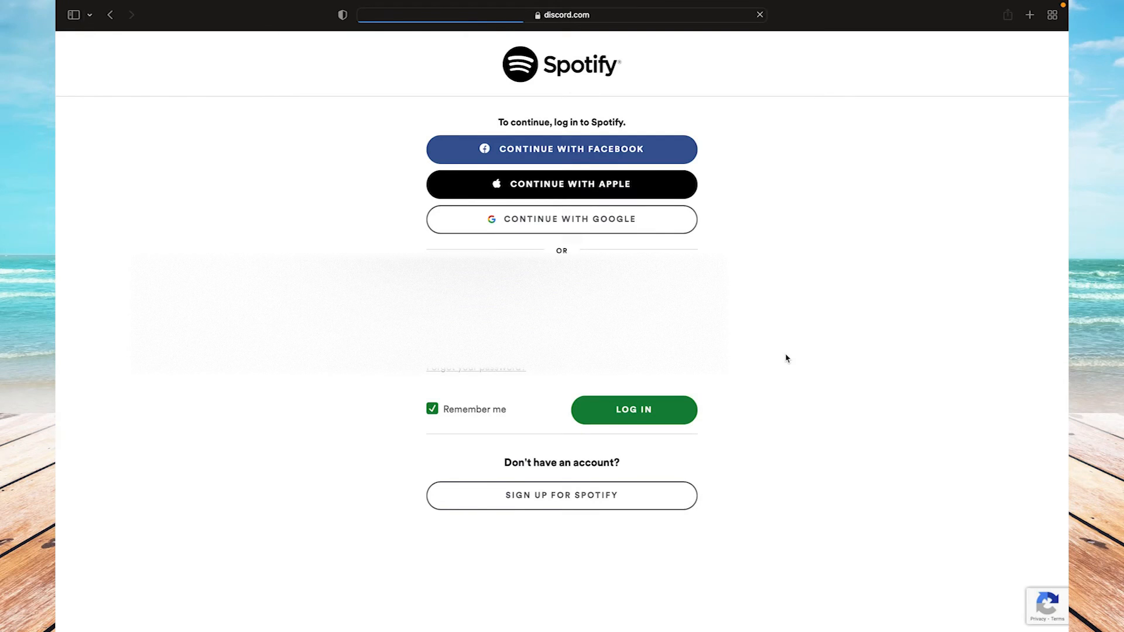
click(634, 409)
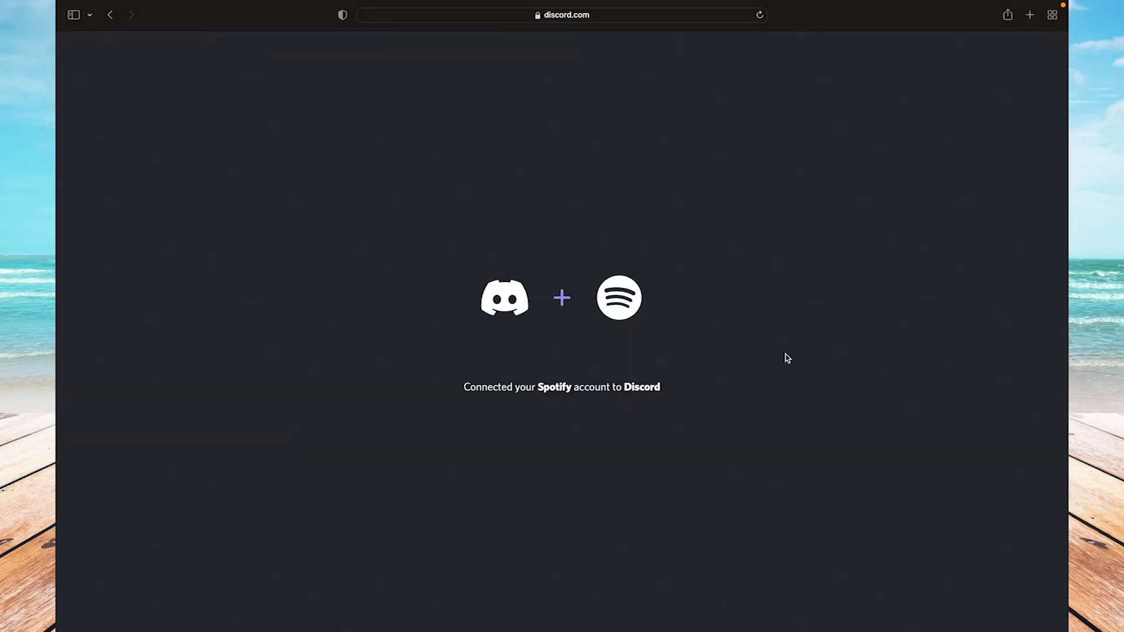
mouse_move(723, 369)
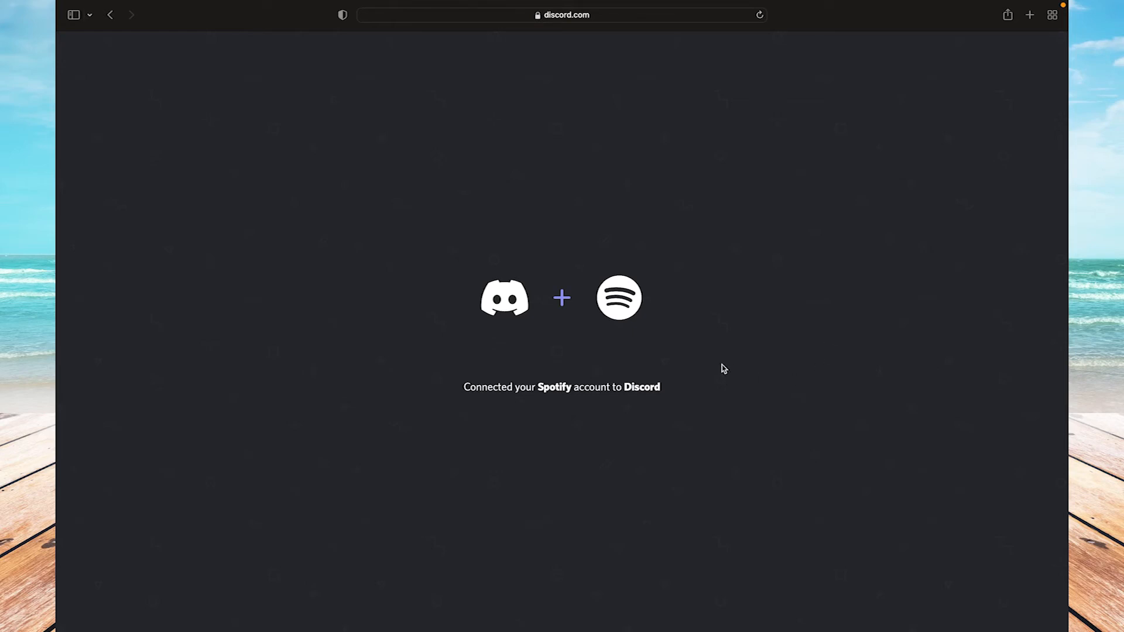
mouse_move(494, 337)
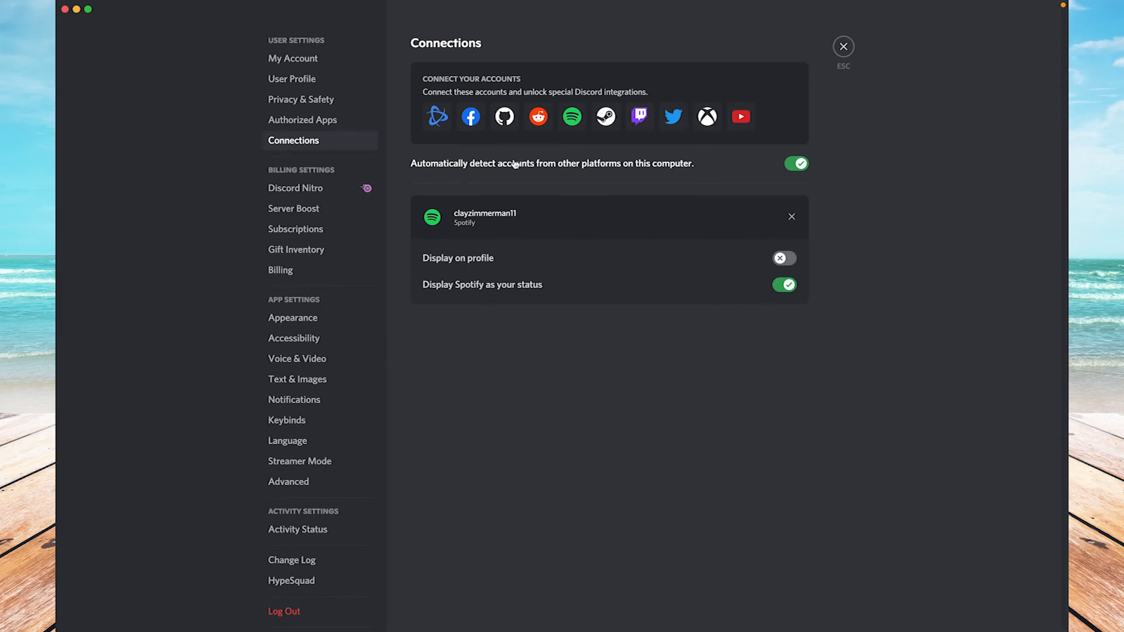
mouse_move(641, 388)
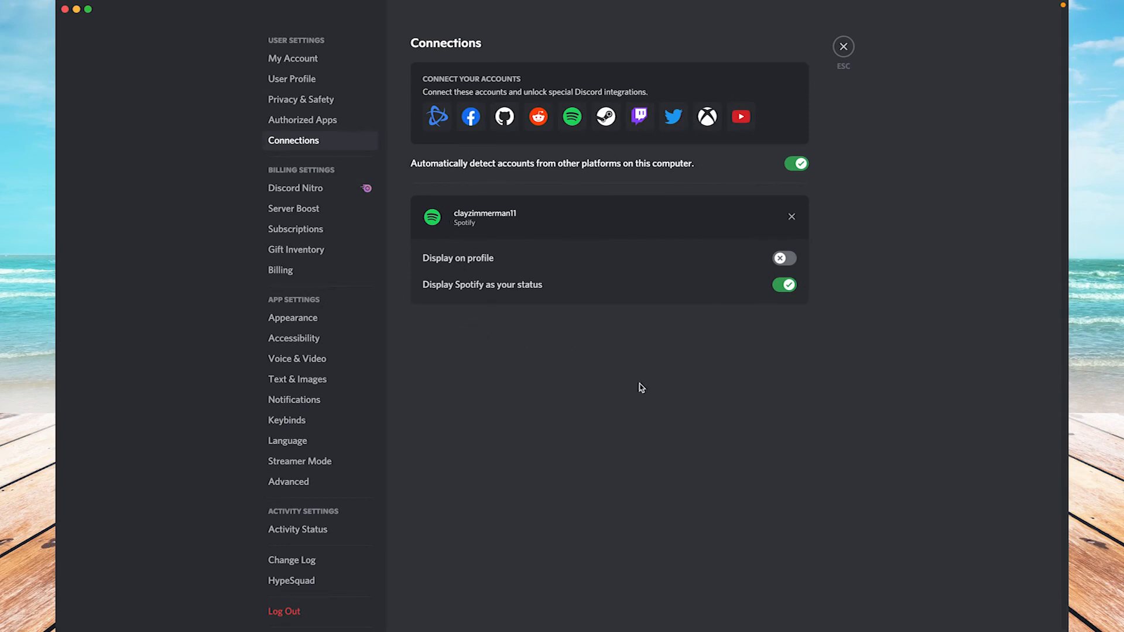
mouse_move(598, 300)
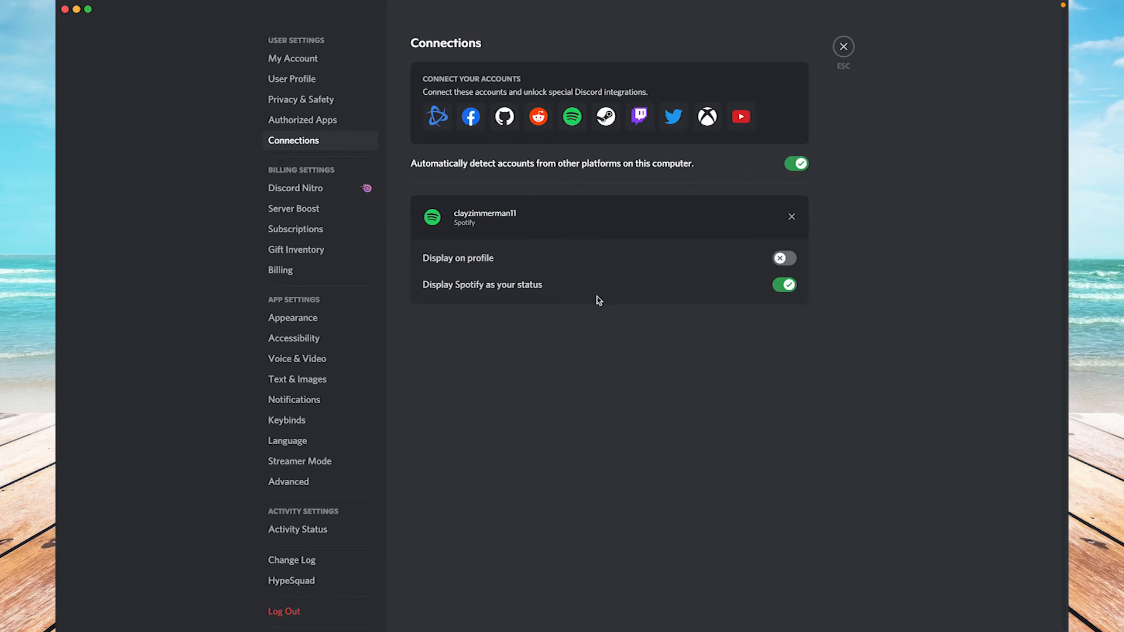
mouse_move(815, 275)
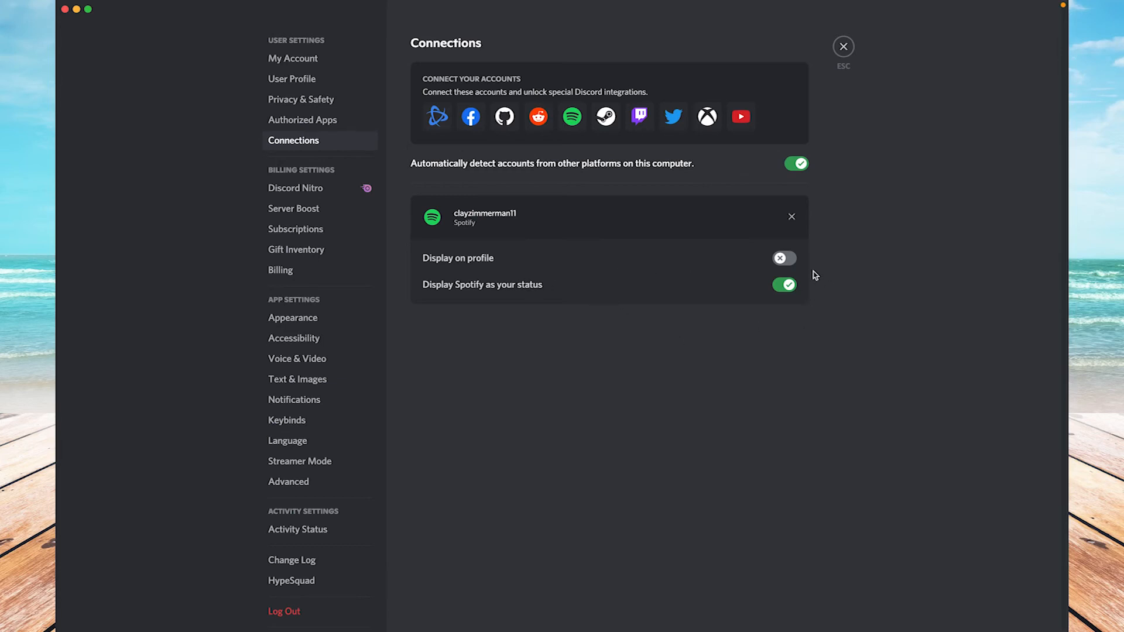
mouse_move(733, 318)
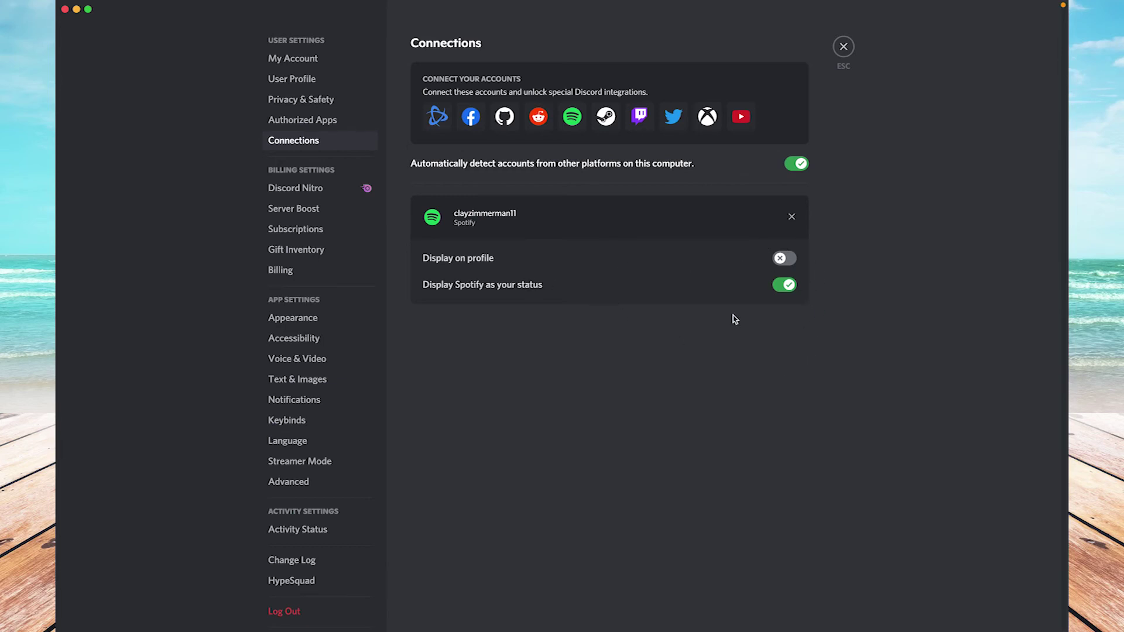
mouse_move(819, 324)
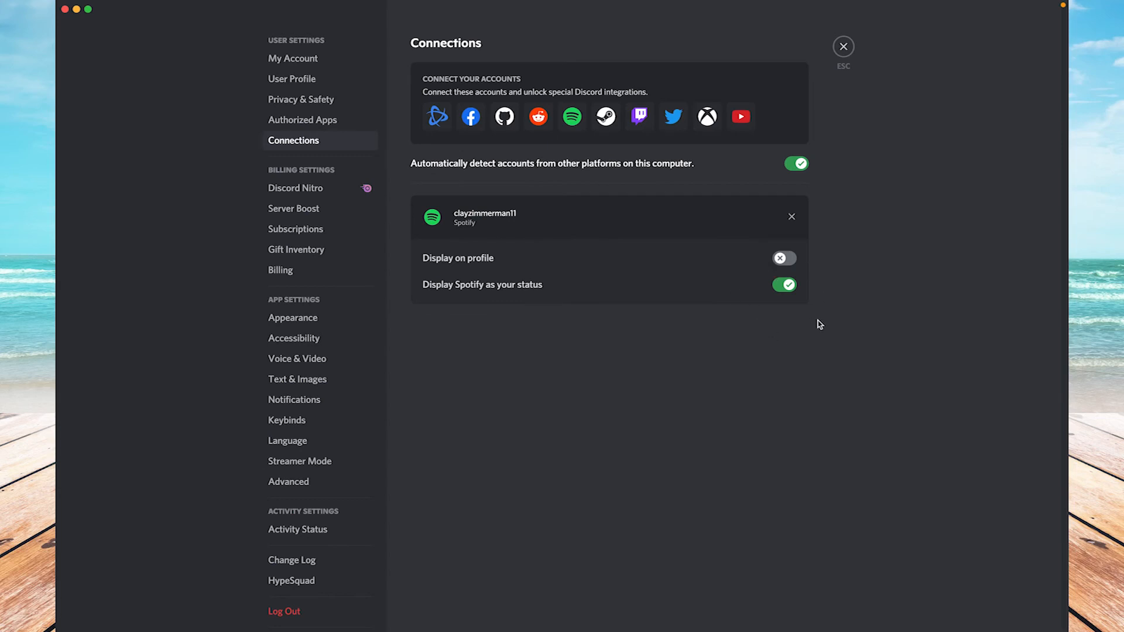
mouse_move(604, 314)
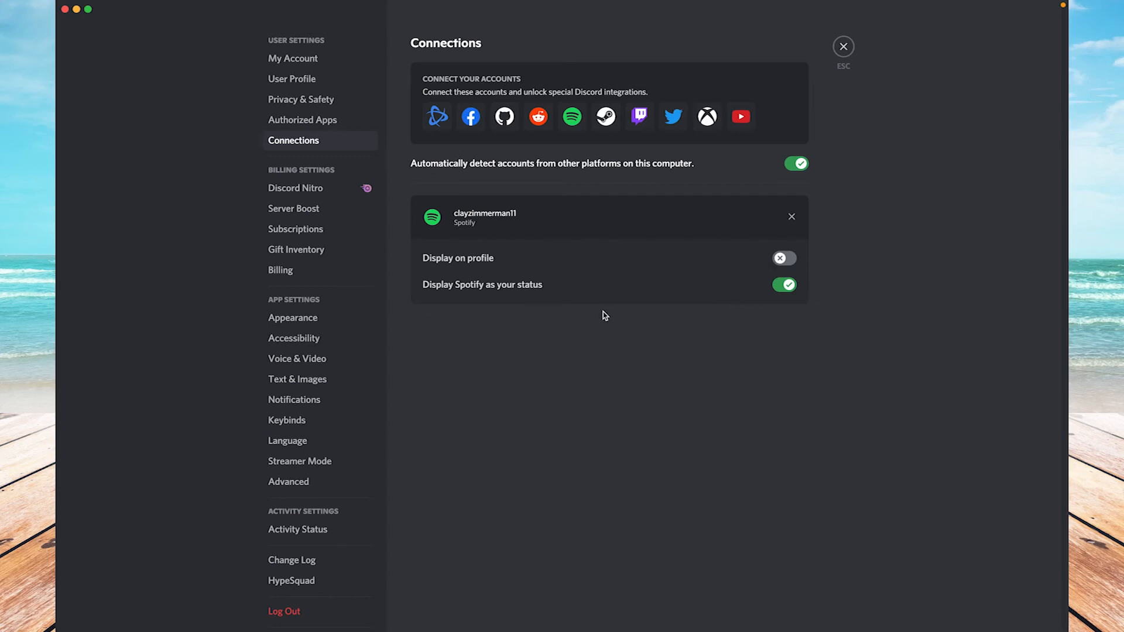
mouse_move(577, 406)
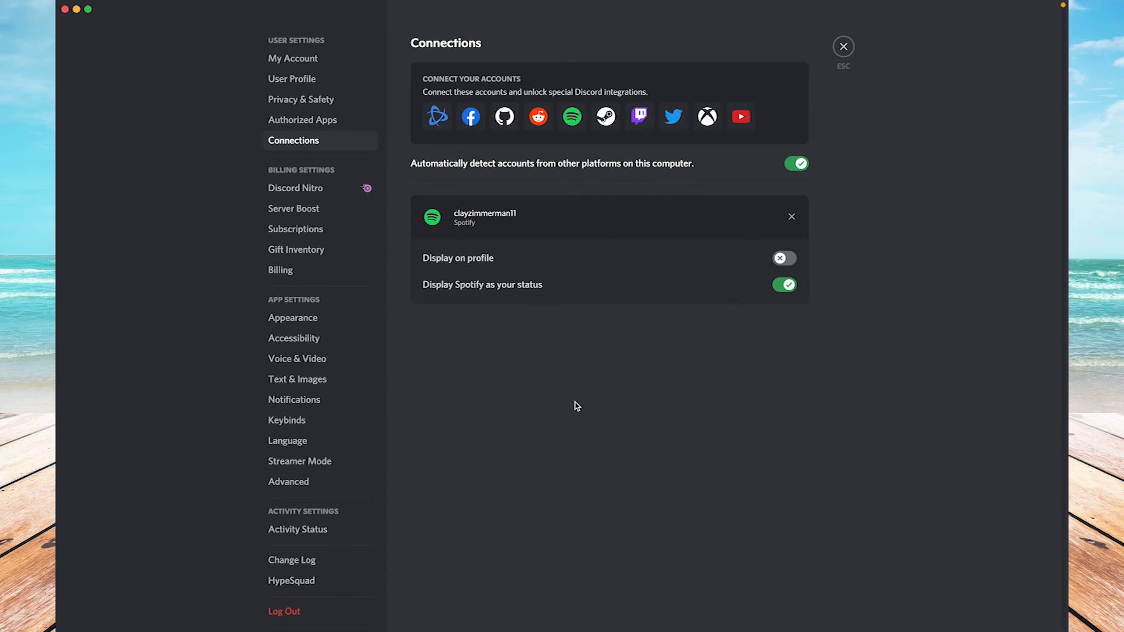
mouse_move(585, 404)
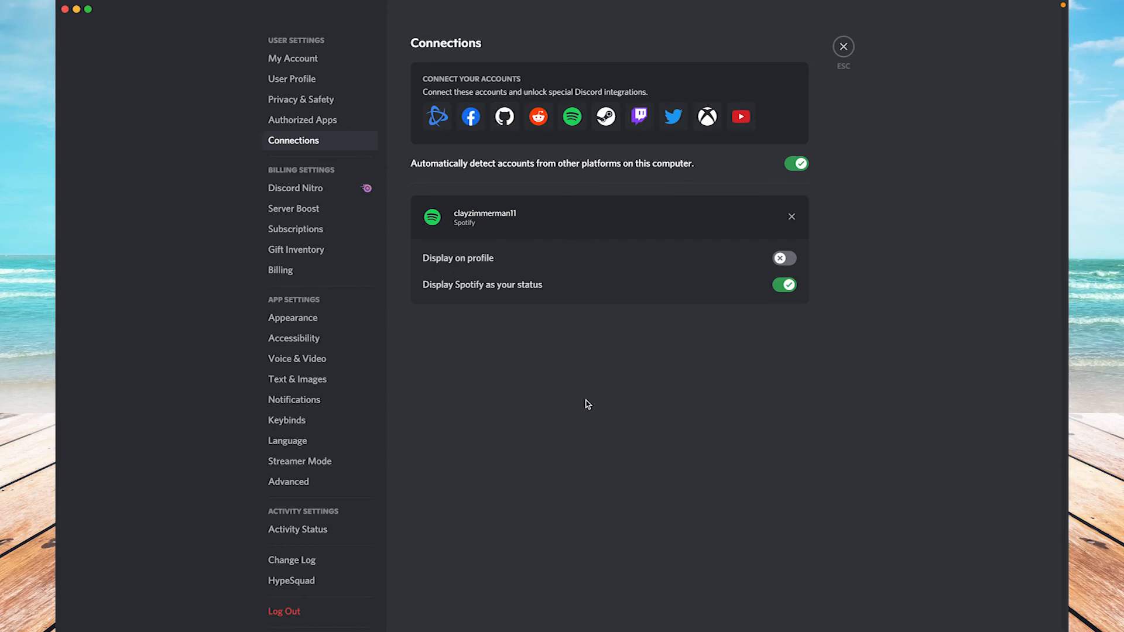